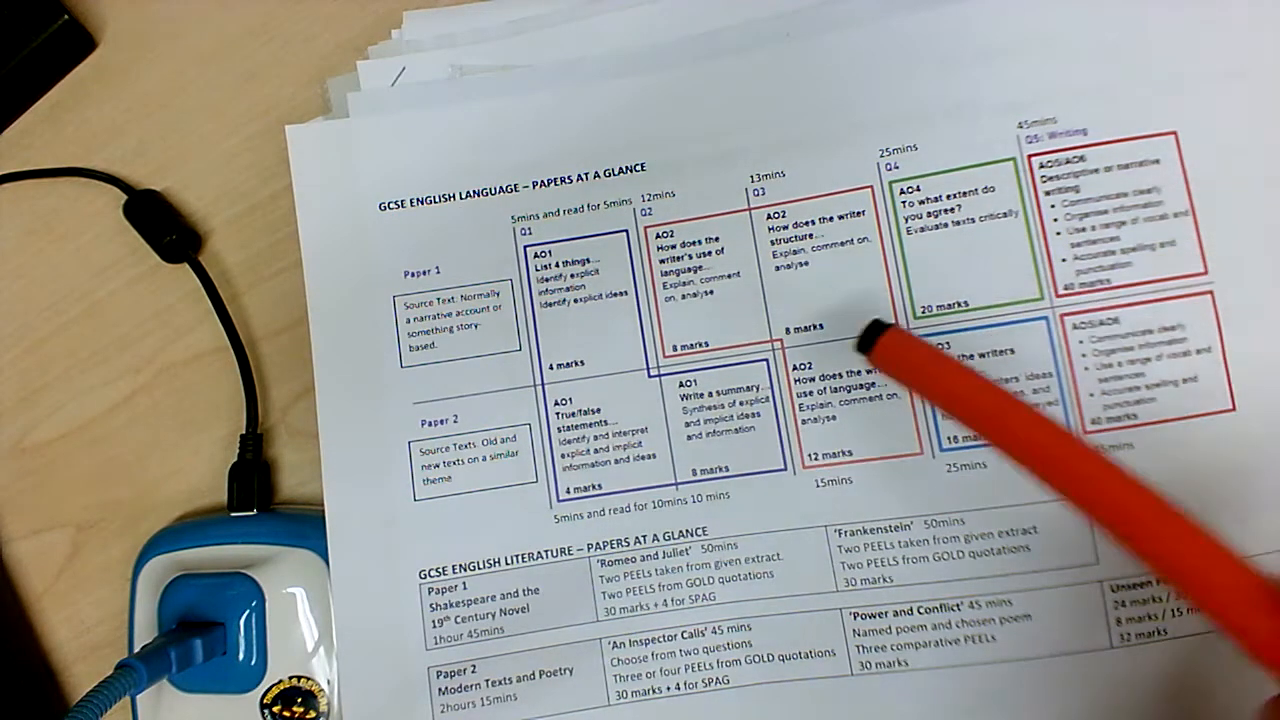
{"action": "mouse_move", "coordinate": [690, 400]}
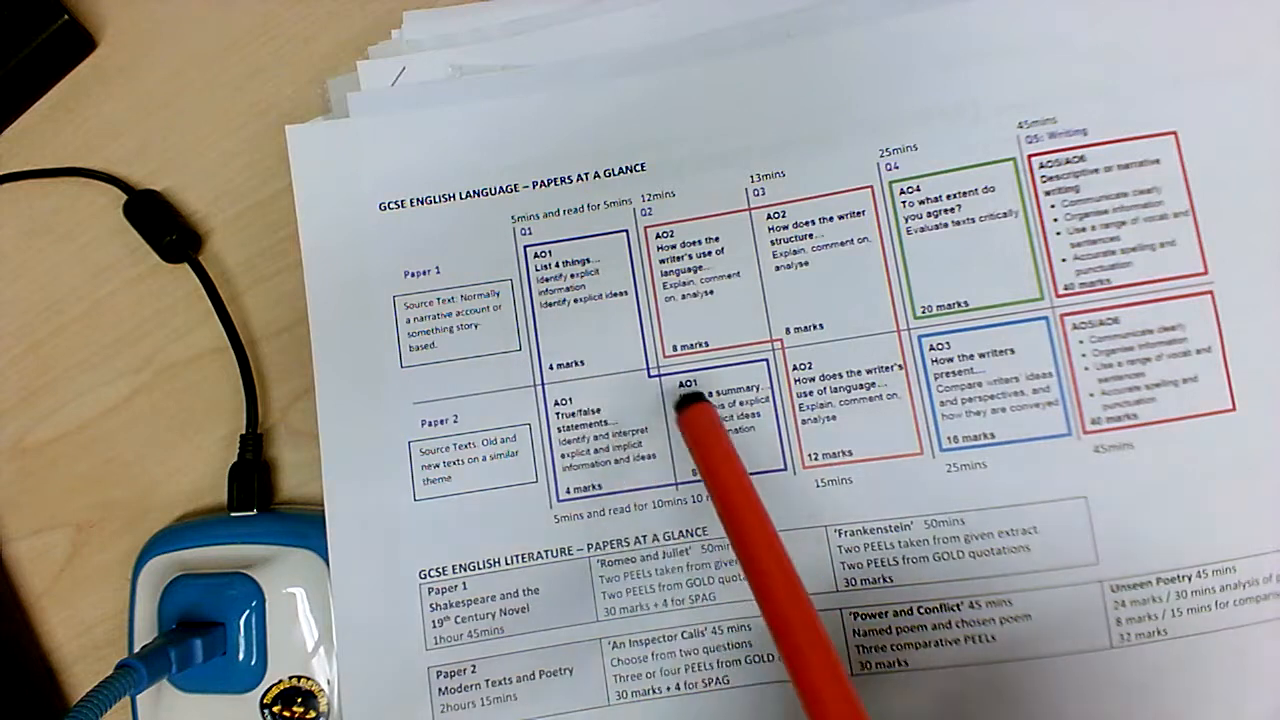